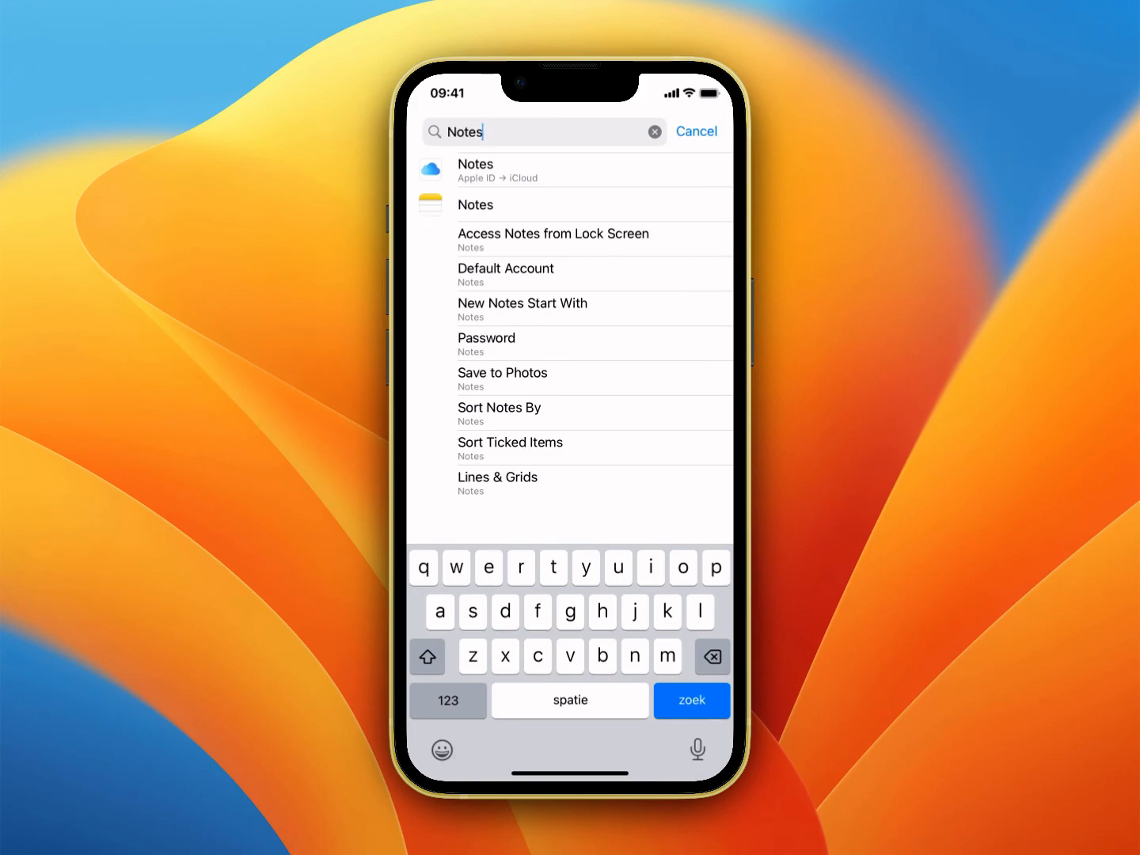
# Open the Notes app's settings from the search results to see Default Account: iCloud
pyautogui.click(554, 204)
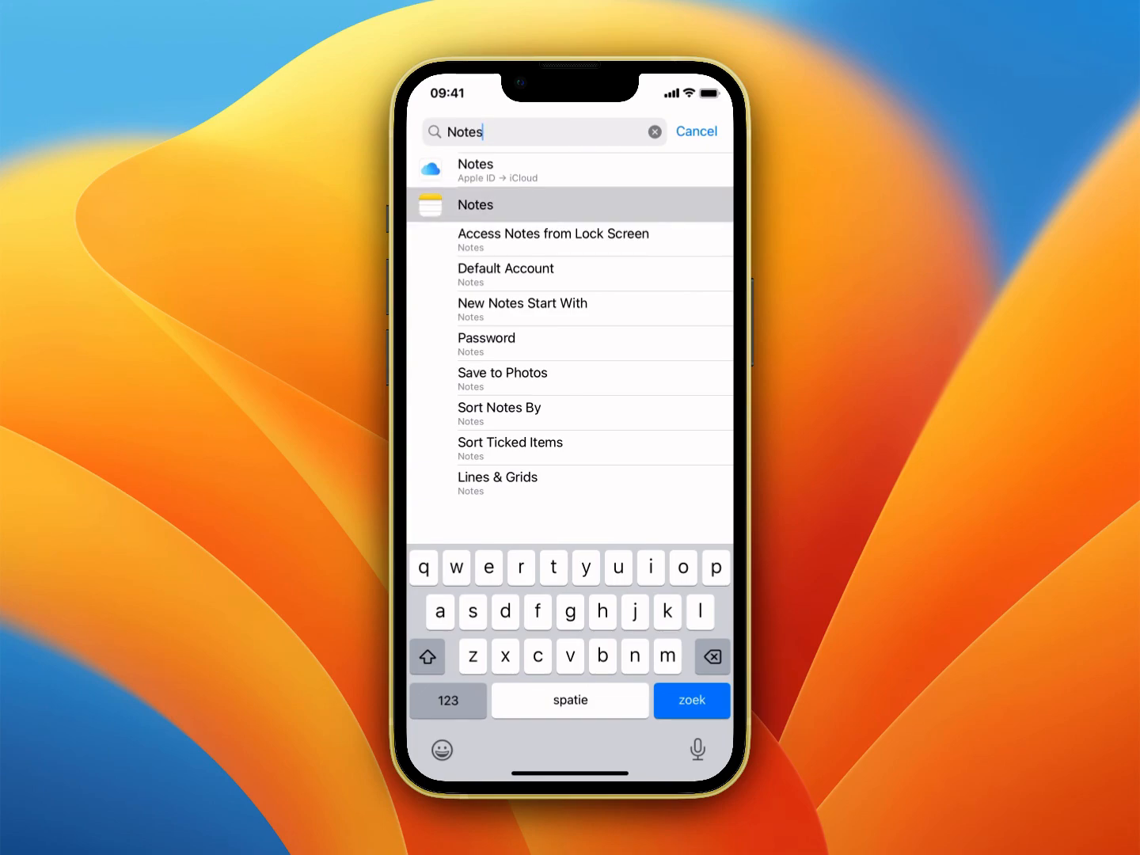
pyautogui.click(474, 205)
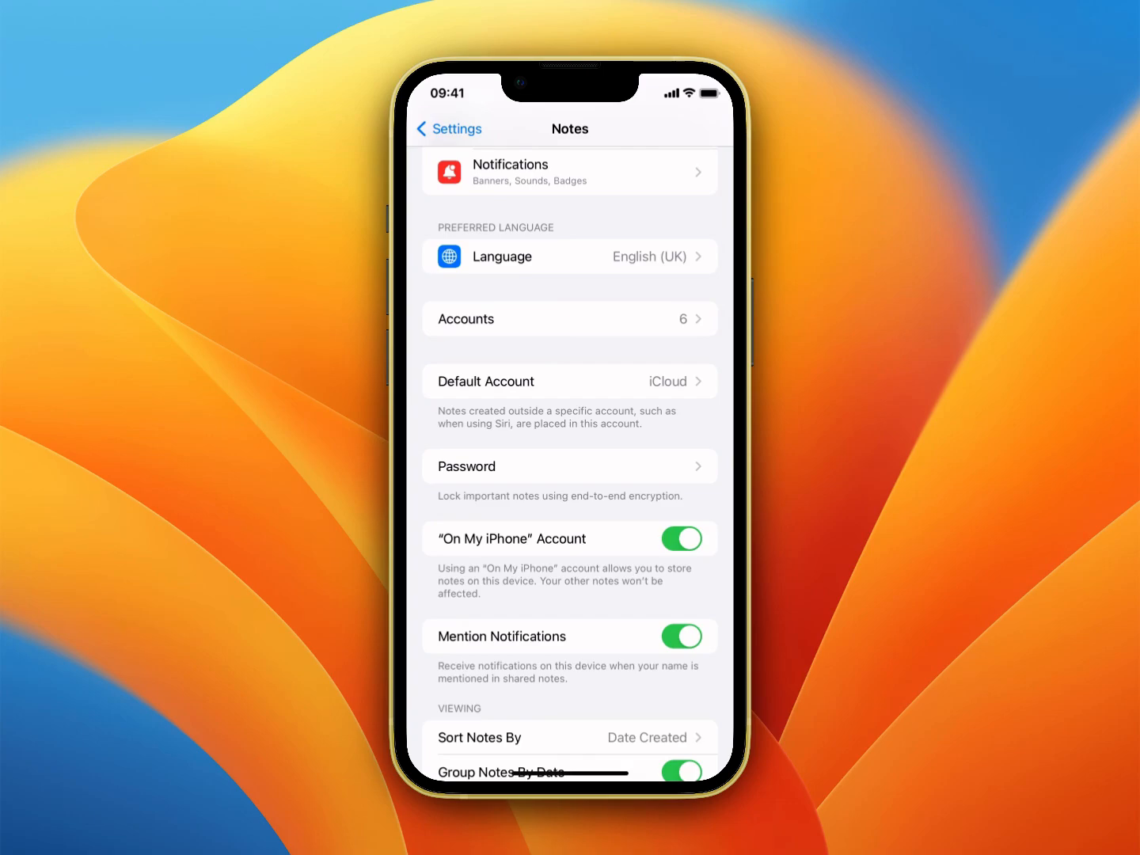
# Go back to the Notes search results and hide the keyboard to show all entries
pyautogui.click(568, 380)
pyautogui.write('Notes')
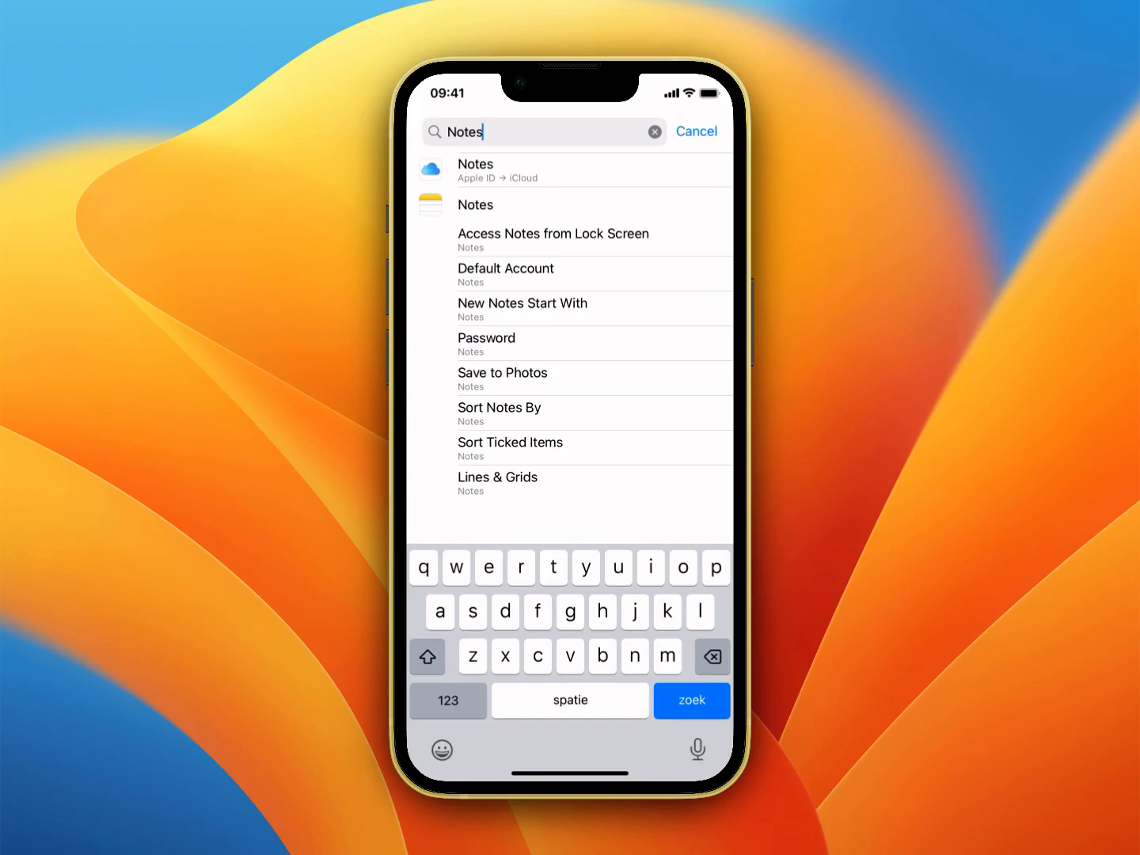
pyautogui.click(690, 700)
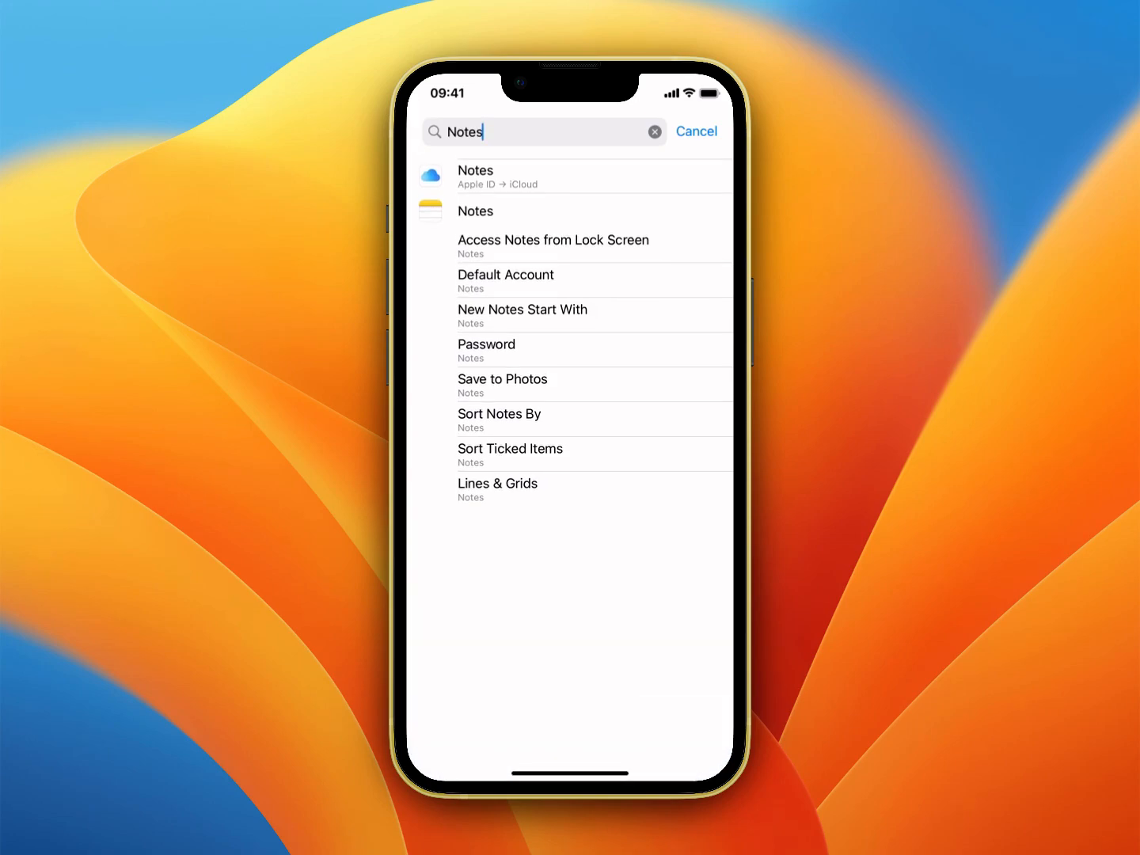